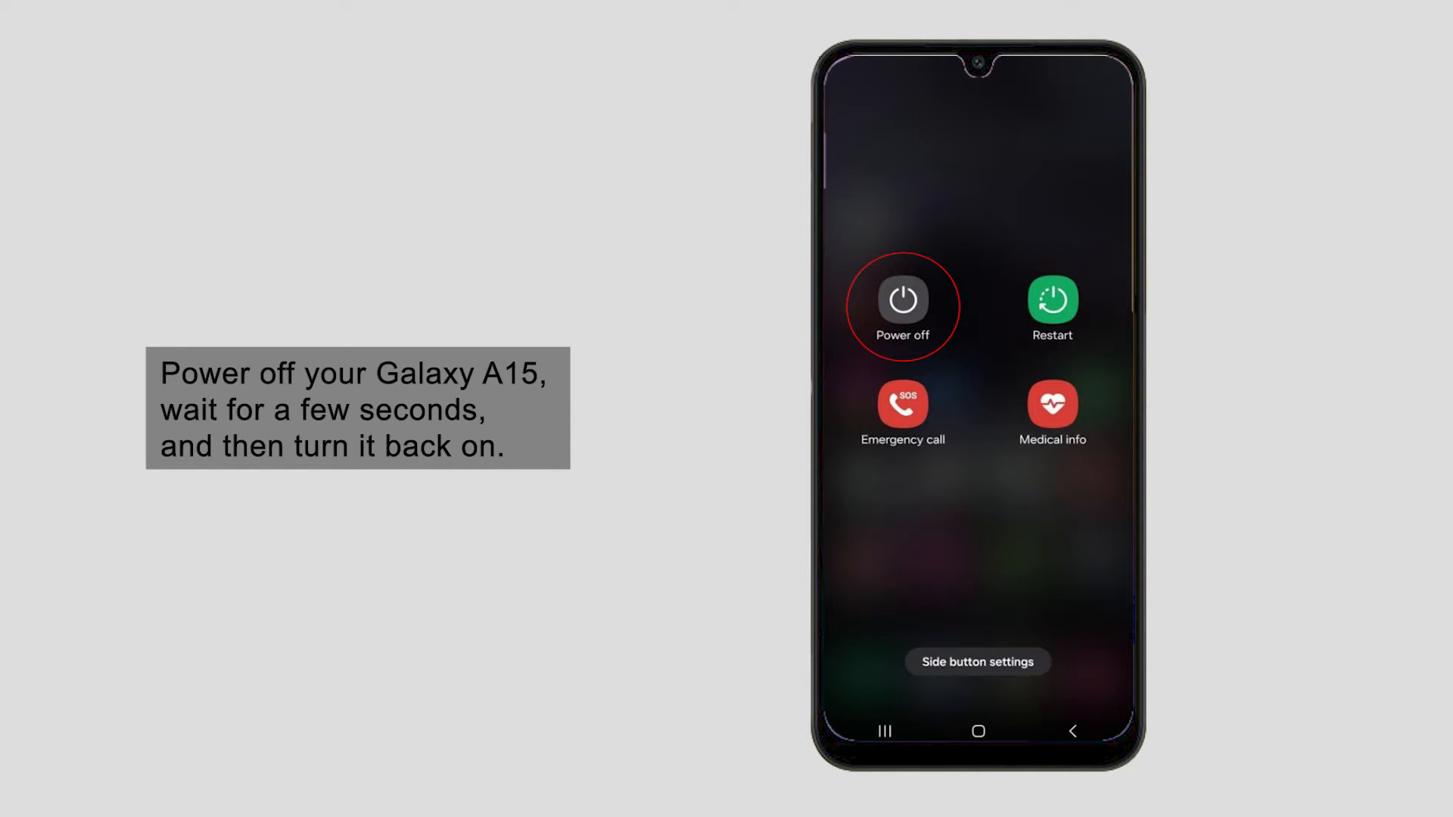
# - Power off the Galaxy A15 from the power menu so it can be restarted
pyautogui.click(901, 303)
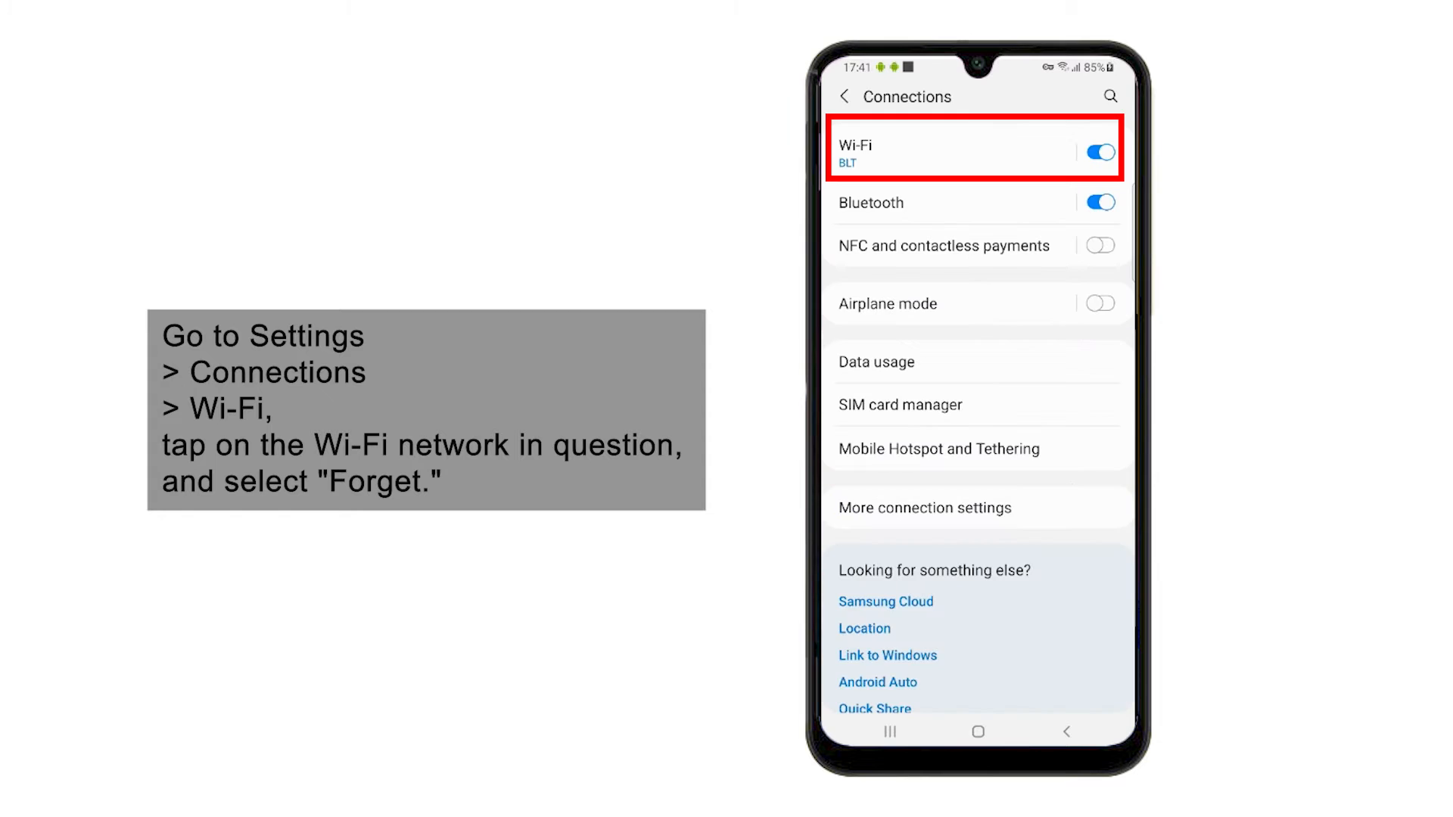
# - Show the Wi-Fi network list with BLT as the connected network
pyautogui.click(944, 153)
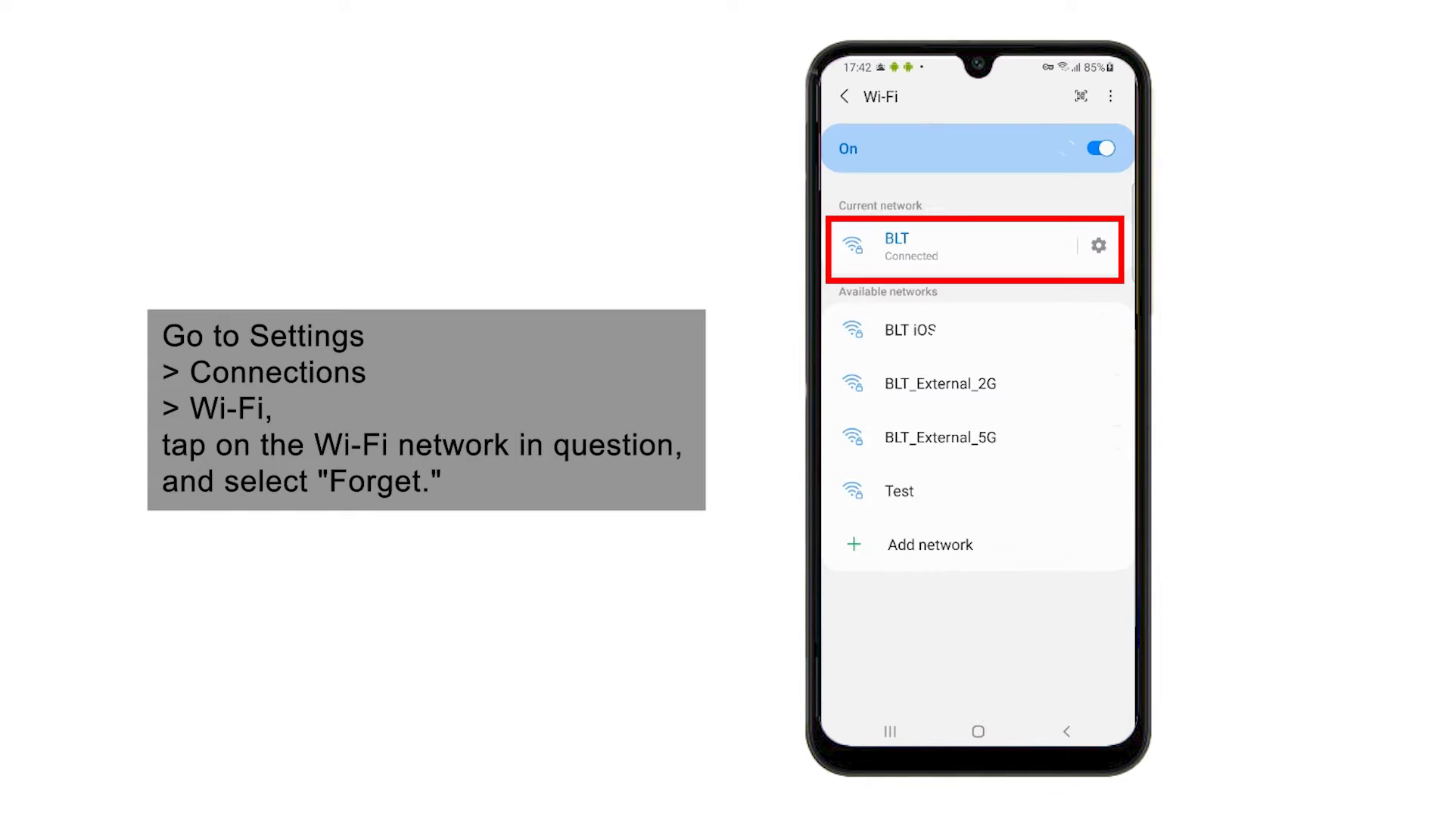